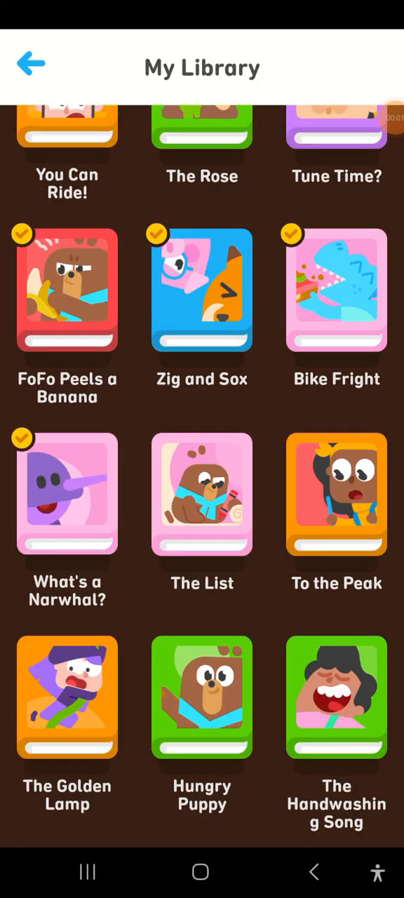
Step: Open 'The List' from My Library to its title page
click(202, 493)
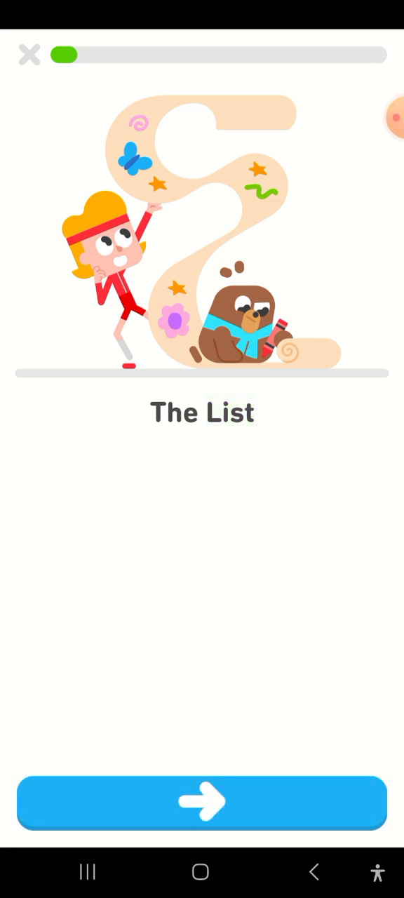
Step: Read through Eddy and FoFo's opening talk until asked if lots of things make FoFo happy
click(202, 803)
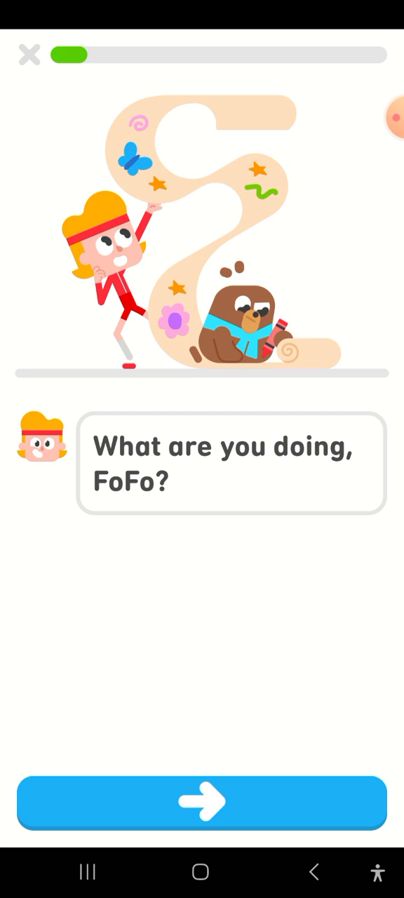
click(202, 802)
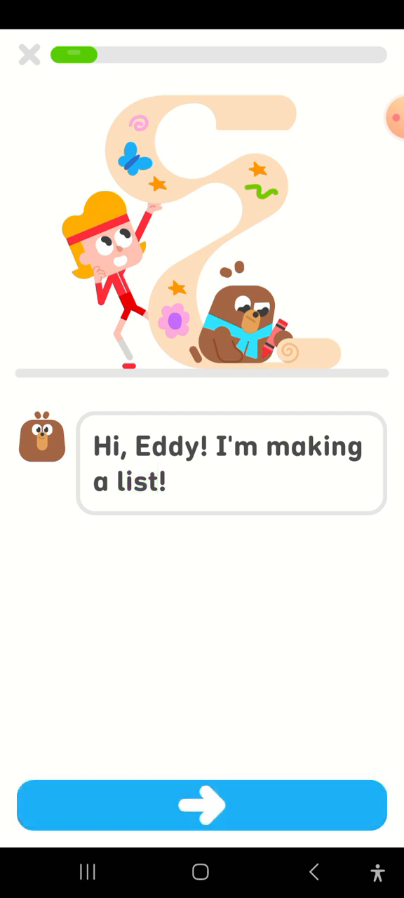
click(202, 805)
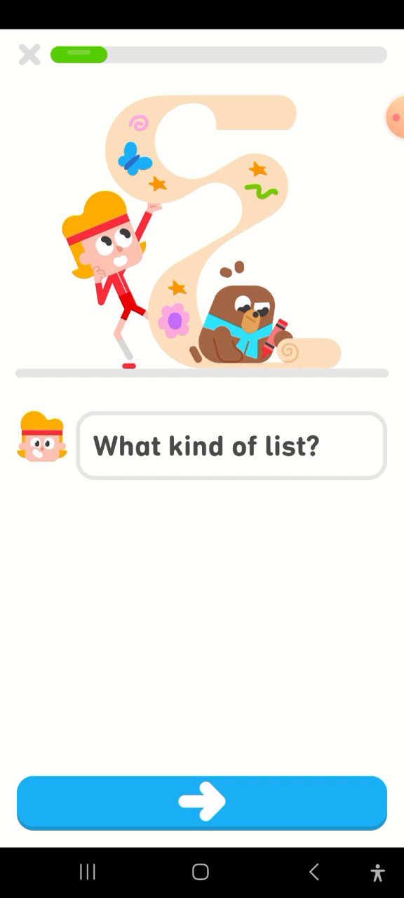
click(202, 802)
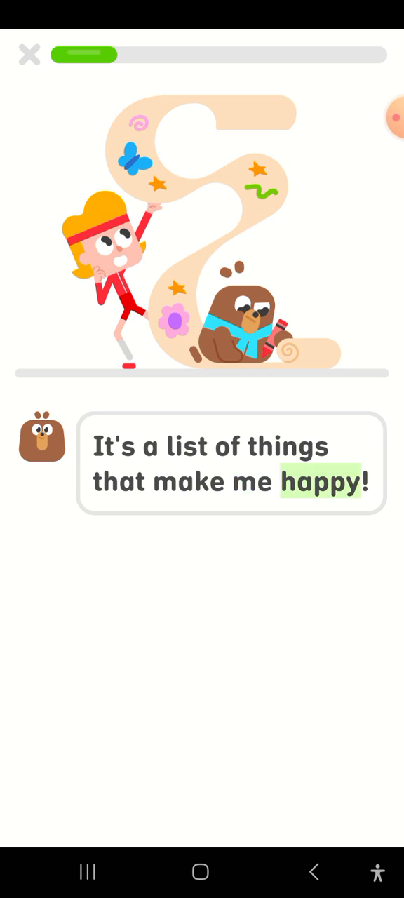
click(322, 482)
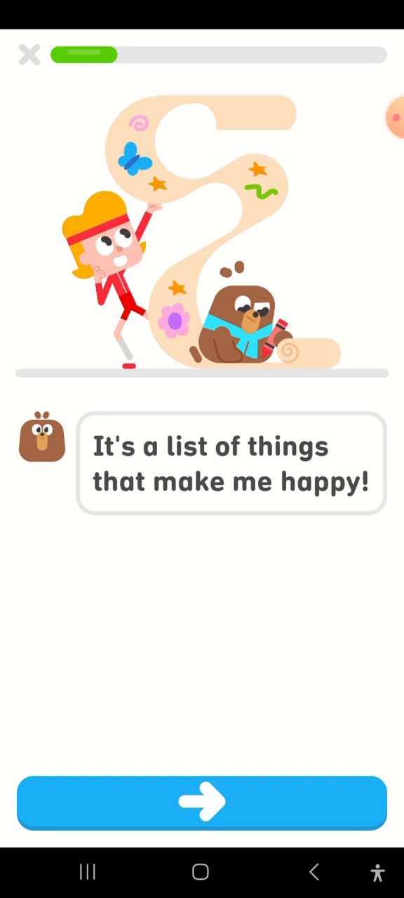
click(202, 803)
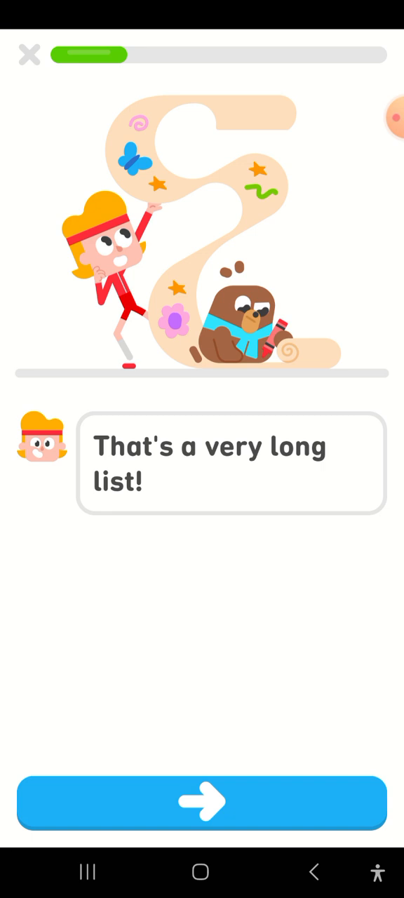
click(202, 802)
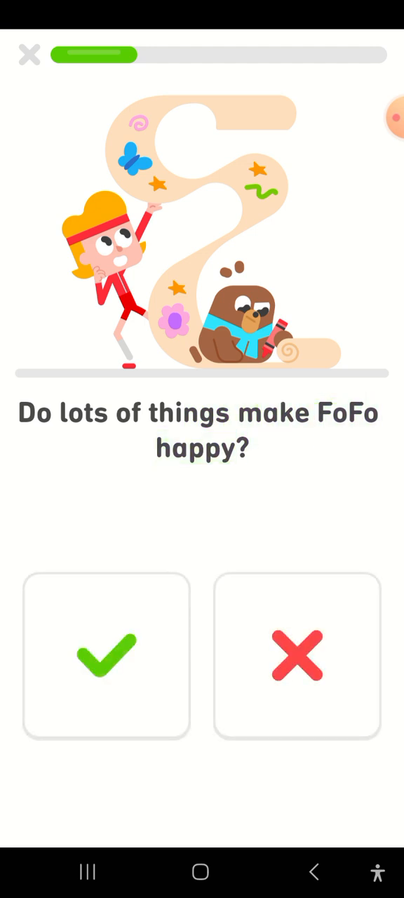
Step: Answer yes that lots of things make FoFo happy and reach Eddy's question about the list
click(106, 656)
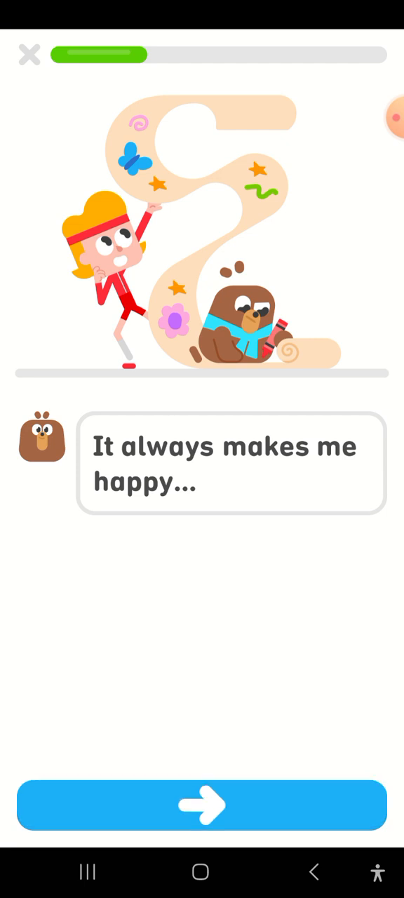
click(202, 805)
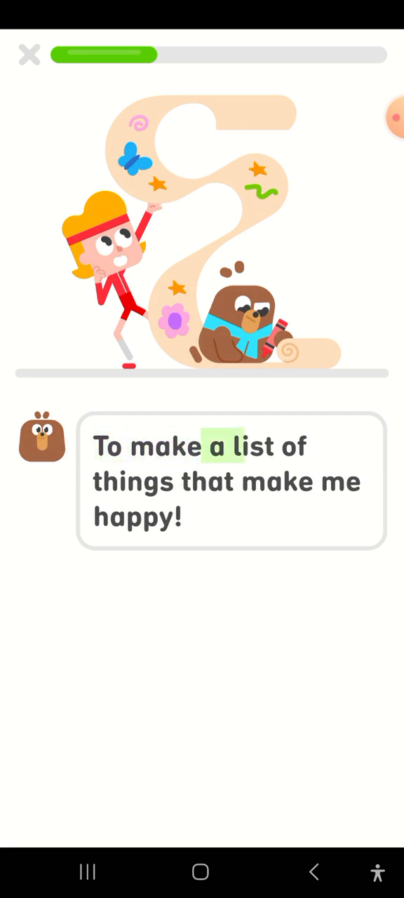
click(277, 482)
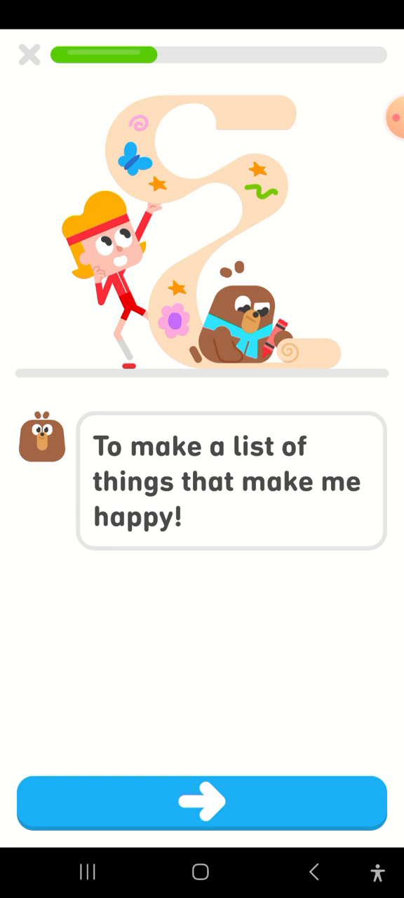
click(202, 803)
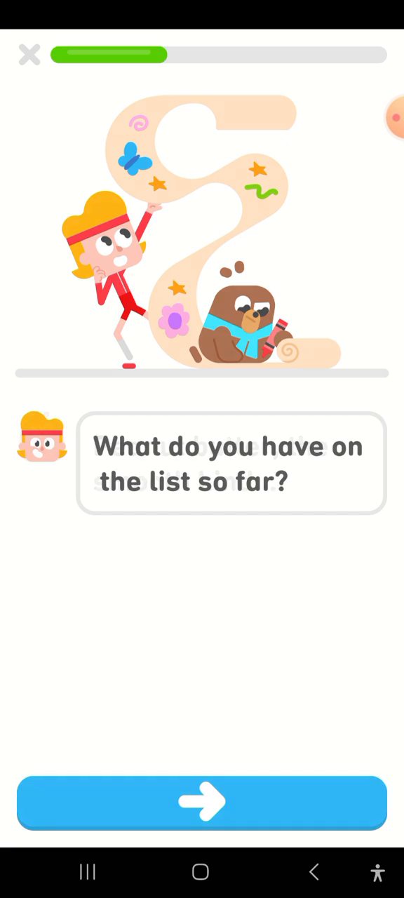
Step: Hear FoFo list peanut butter and warm chocolate chip cookies, reaching the 'Is that... a worm?' scene
click(202, 802)
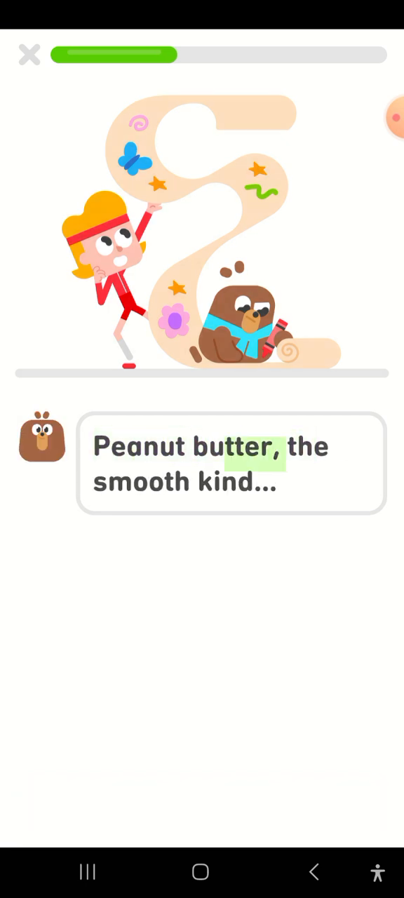
click(223, 483)
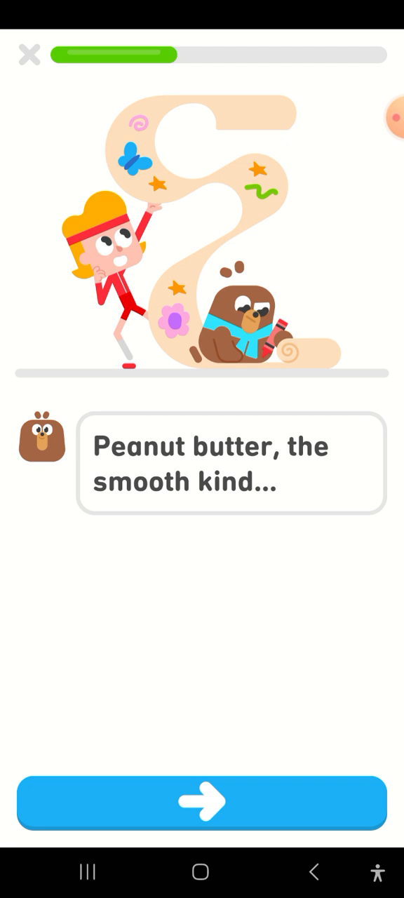
click(203, 802)
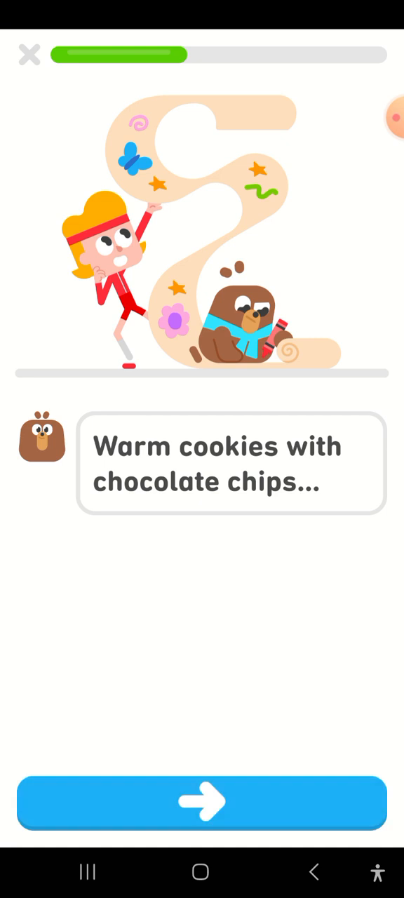
click(202, 803)
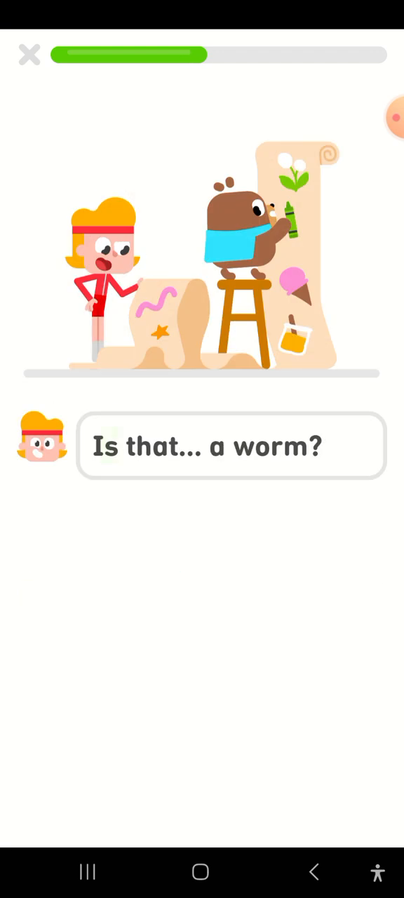
Step: Read FoFo's worm answer and wish-making flower until Eddy says 'Wow!'
click(272, 447)
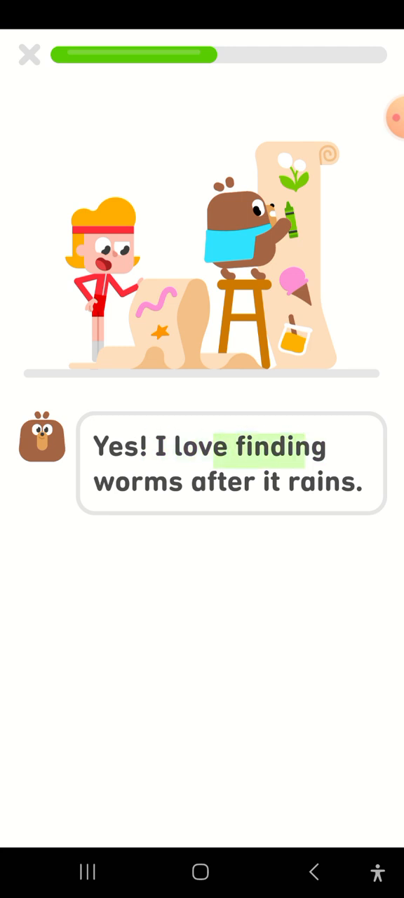
click(321, 482)
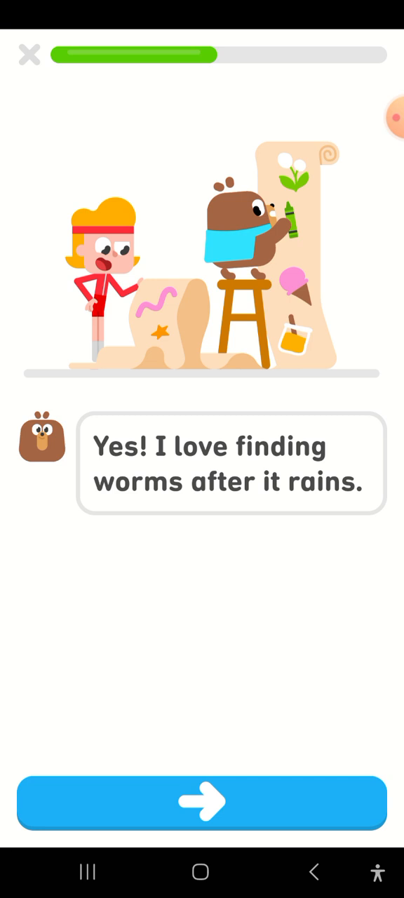
click(202, 802)
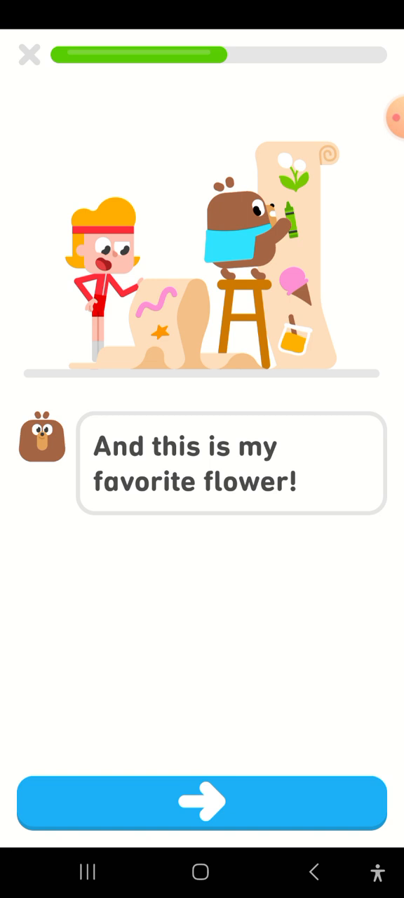
click(202, 802)
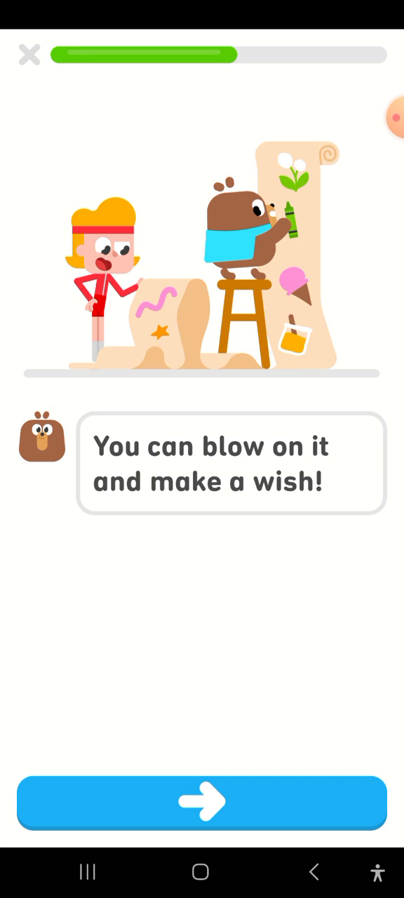
click(202, 803)
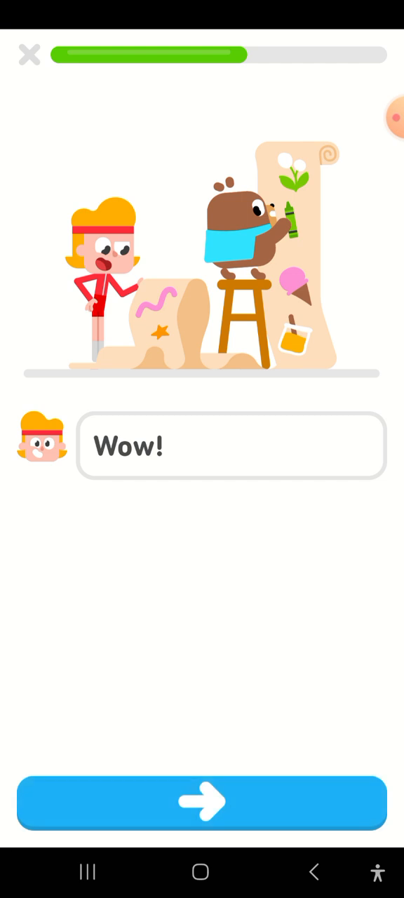
Step: Advance past FoFo's honey, fireflies and ice cream lines to Eddy's 'These things are all great, but...'
click(202, 803)
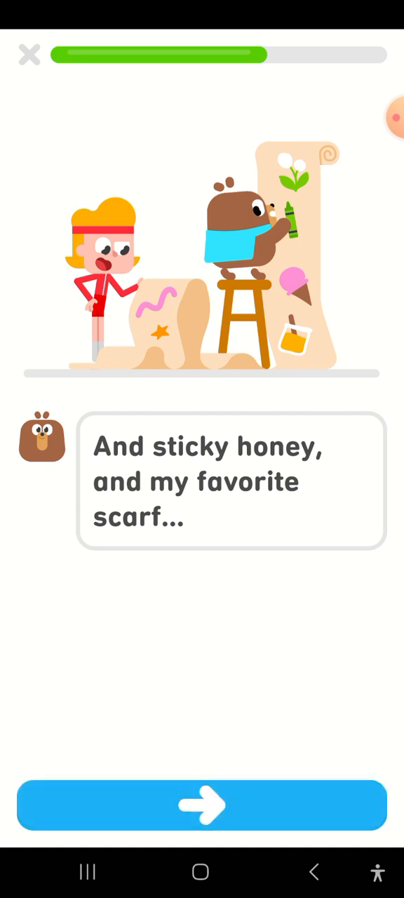
click(202, 805)
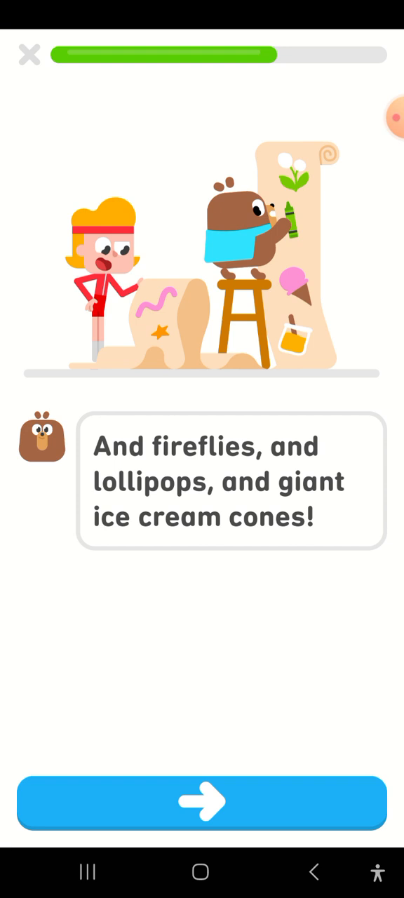
click(202, 802)
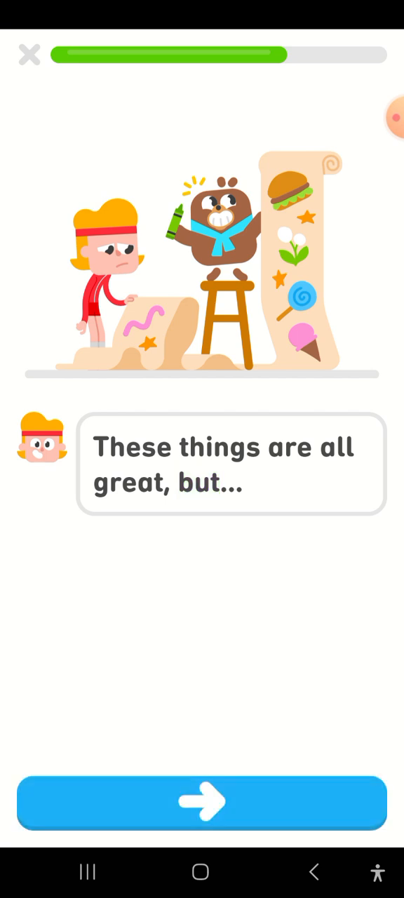
Step: Read Eddy asking if he makes FoFo happy, then answer whether he saw his name
click(202, 802)
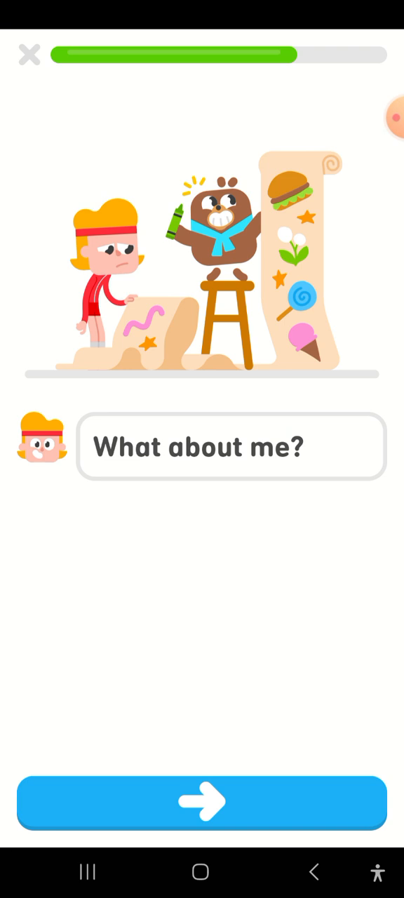
click(202, 802)
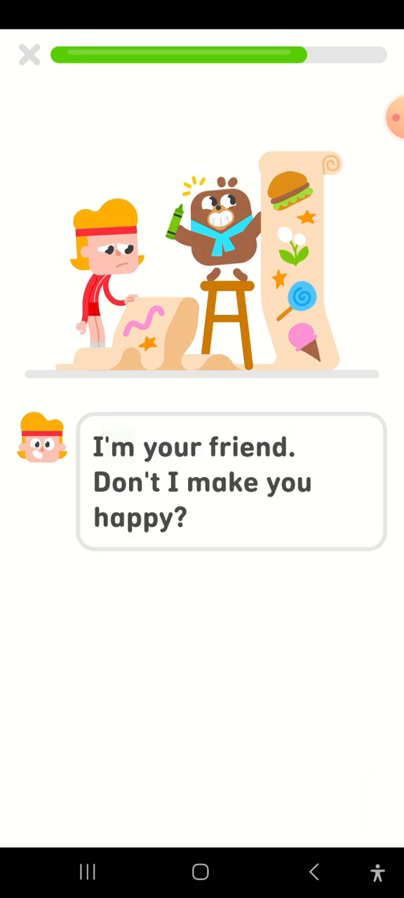
click(126, 482)
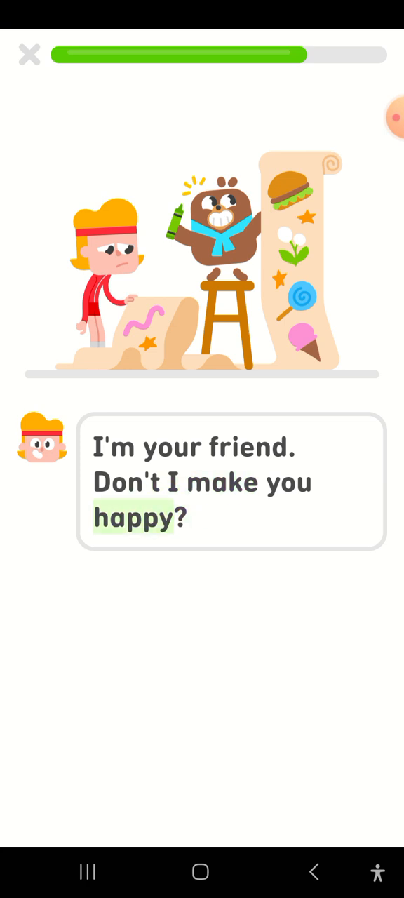
click(138, 518)
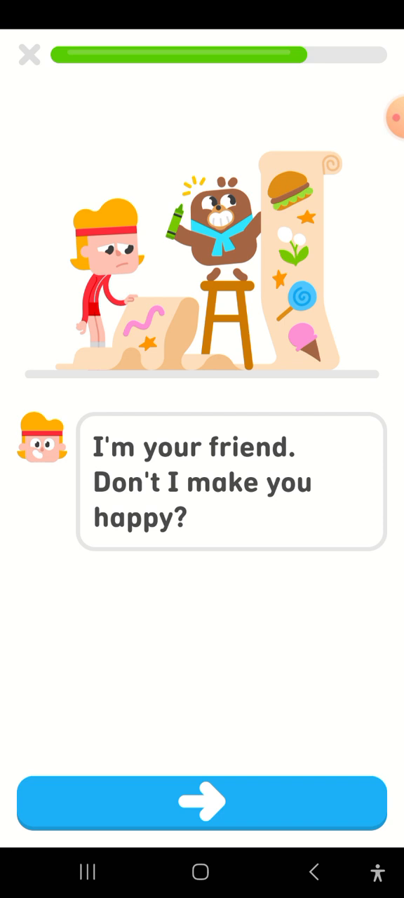
click(202, 802)
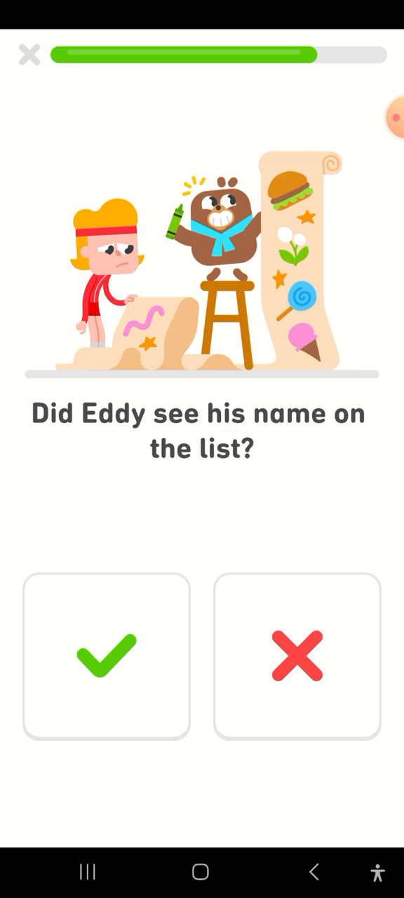
click(107, 656)
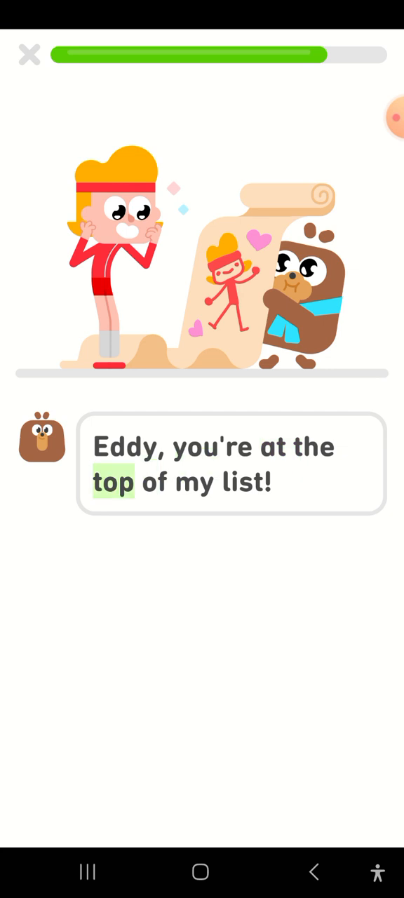
Step: Read FoFo ranking Eddy above ice cream and smooth peanut butter, reaching the final question
click(242, 482)
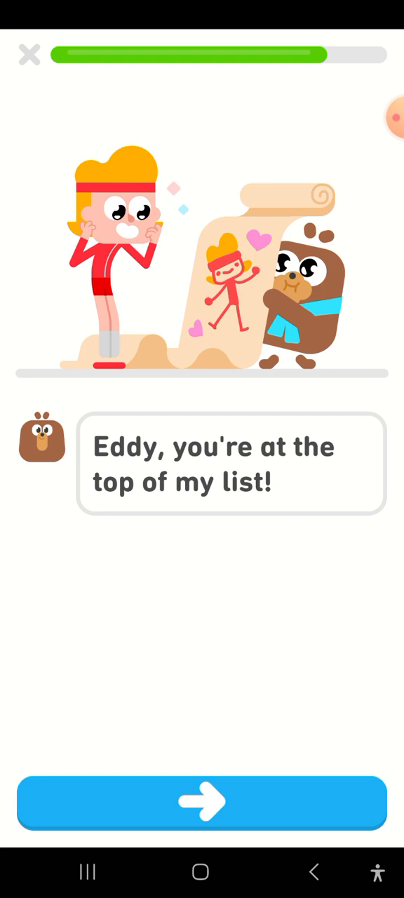
click(202, 802)
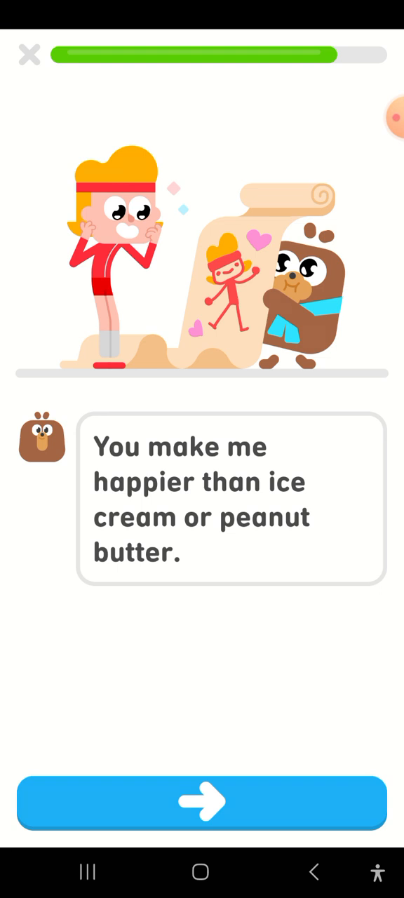
click(202, 802)
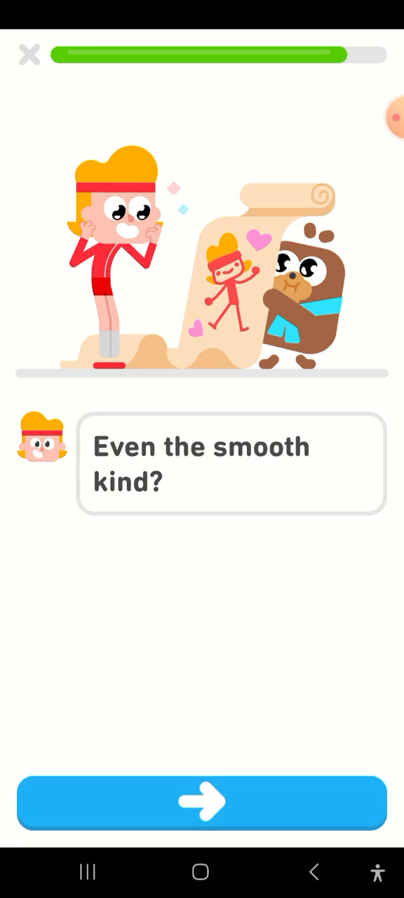
click(202, 803)
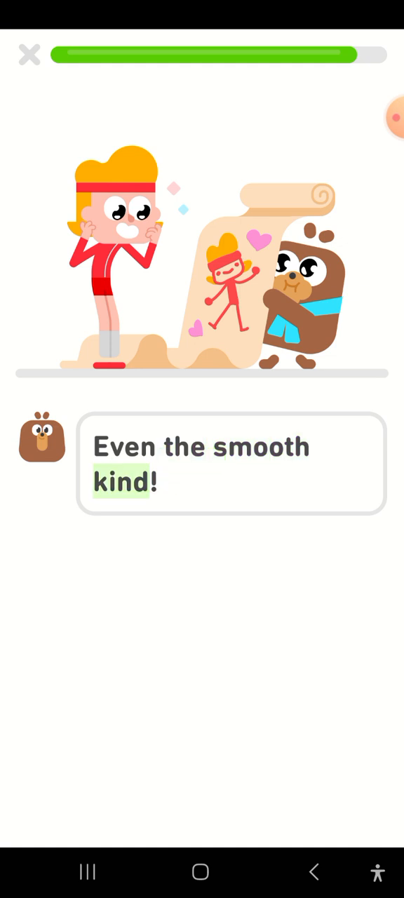
click(125, 481)
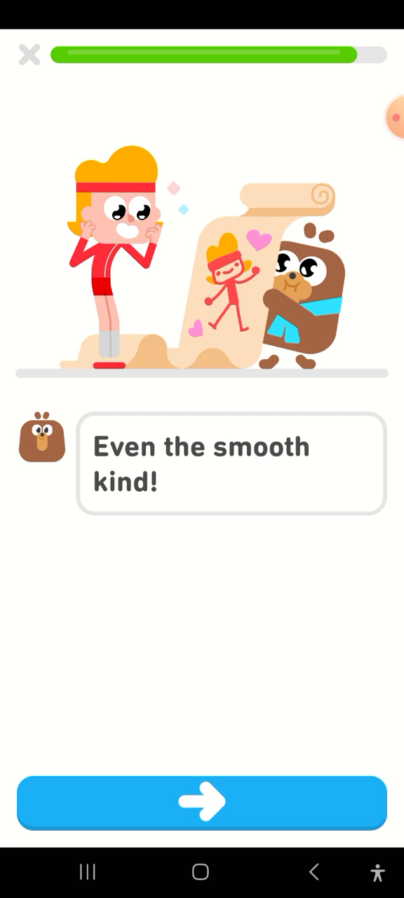
click(202, 803)
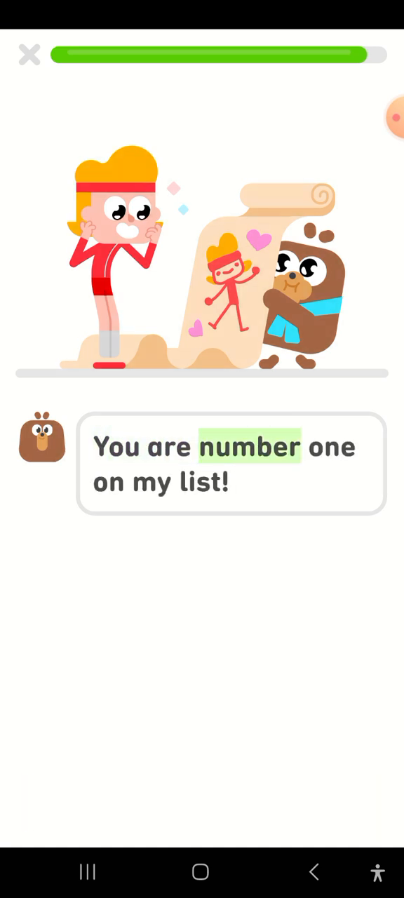
click(199, 482)
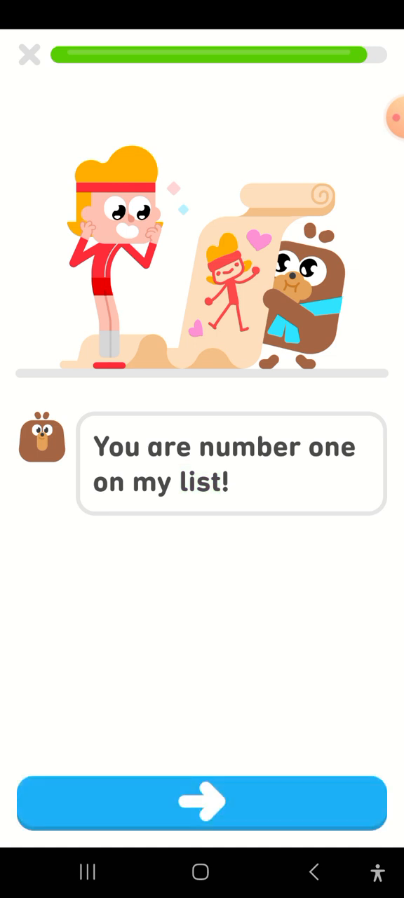
click(202, 803)
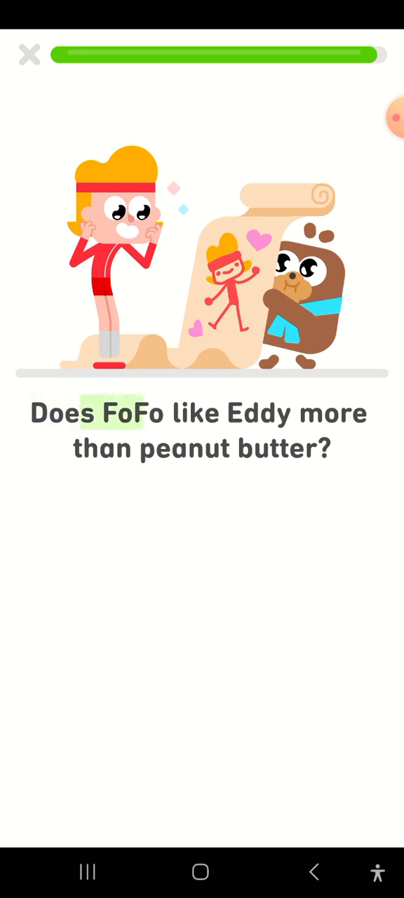
click(218, 449)
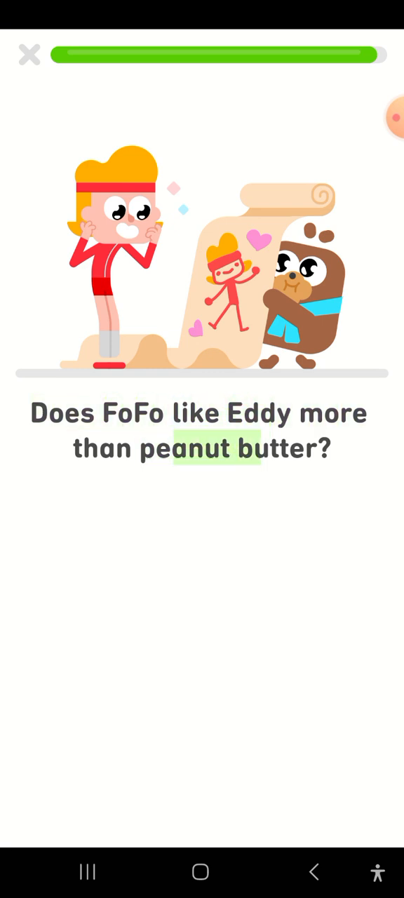